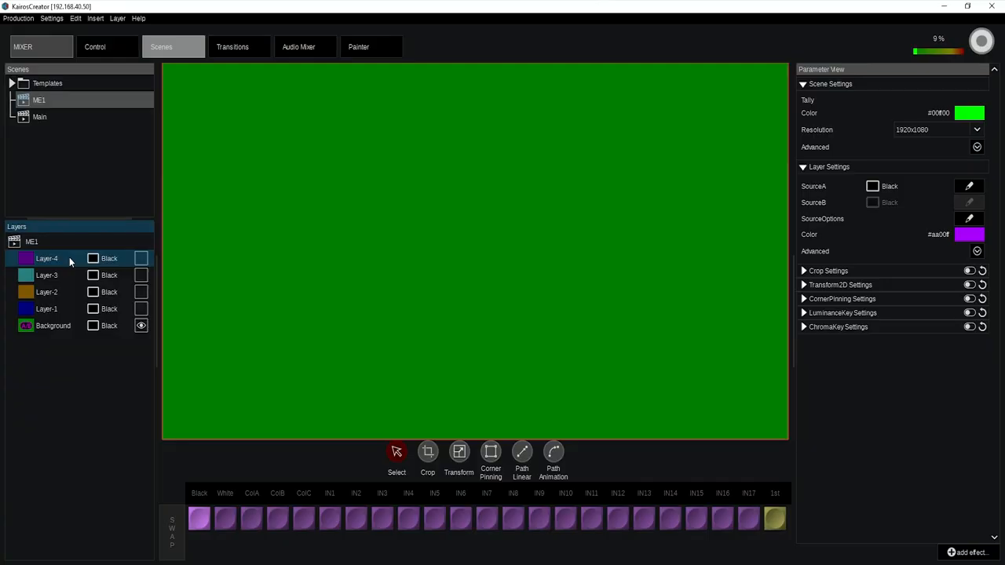
Insert a new layer named Layer-5 at the top of scene ME1
click(94, 19)
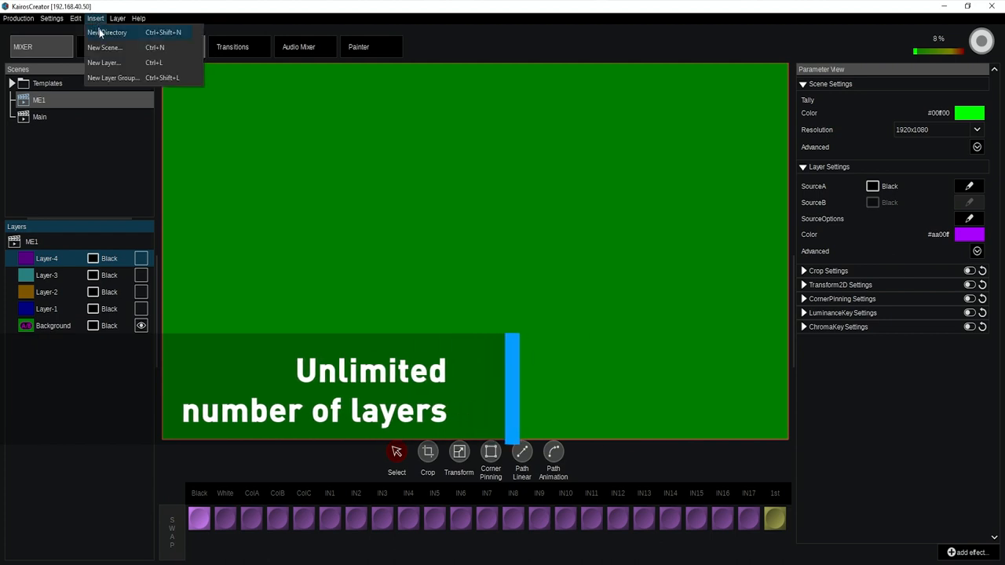
click(104, 62)
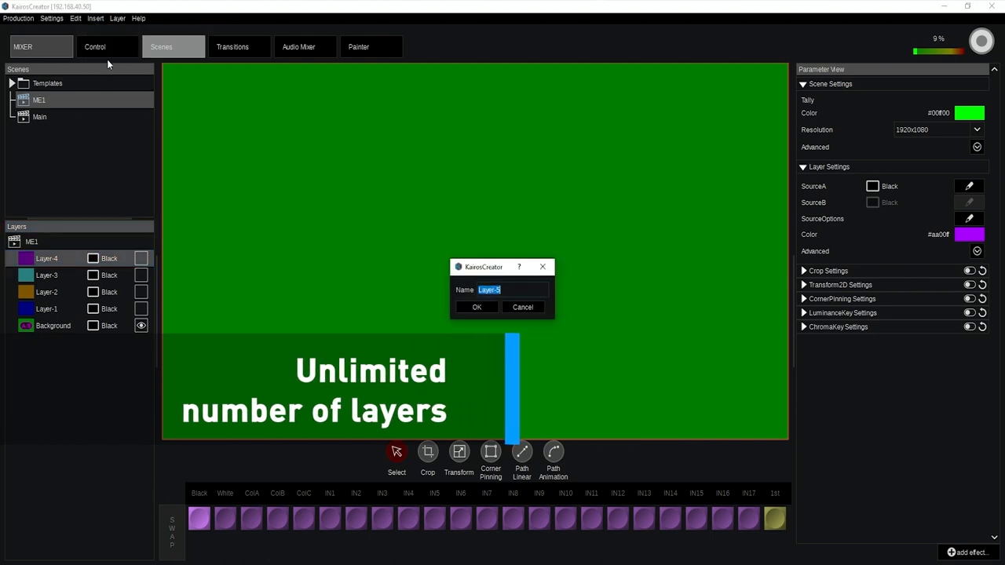
click(477, 306)
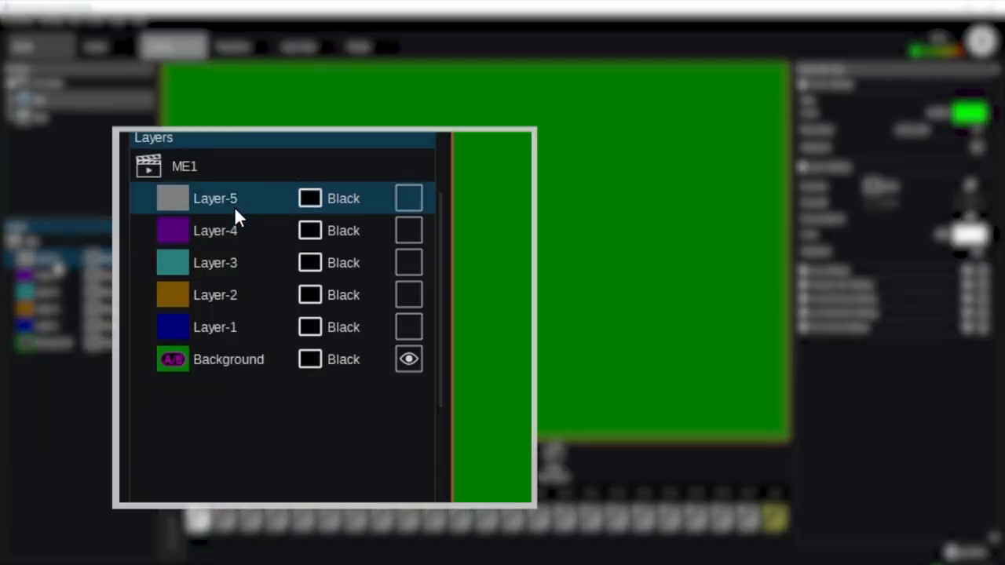
mouse_move(250, 210)
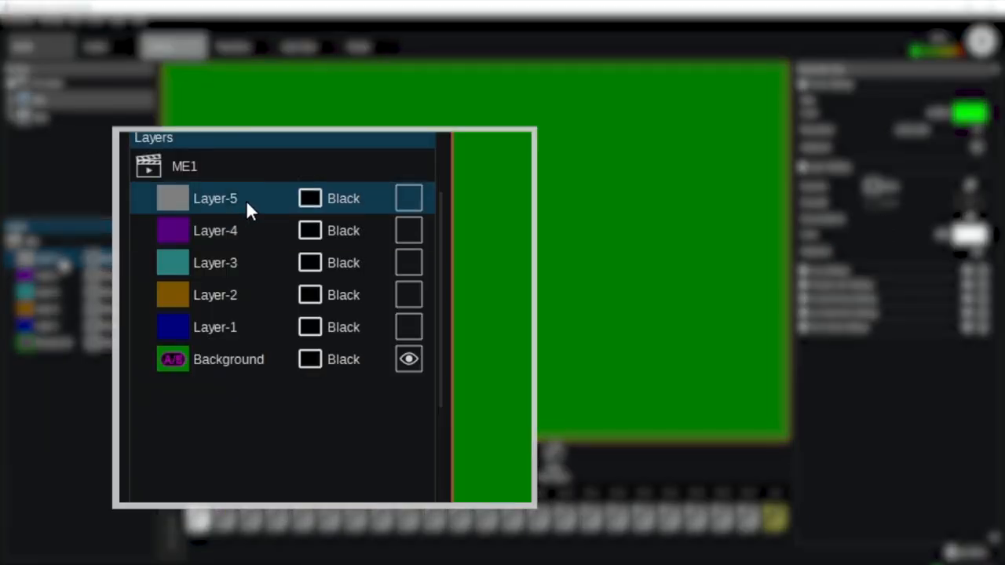
Bring up the context menu of Layer-5 in the Layers panel
right_click(214, 198)
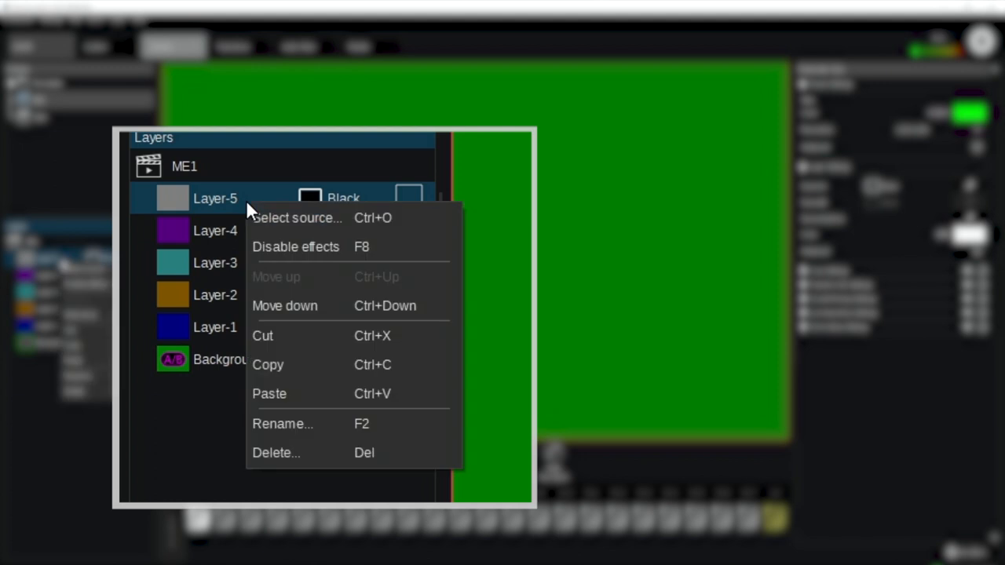
mouse_move(296, 276)
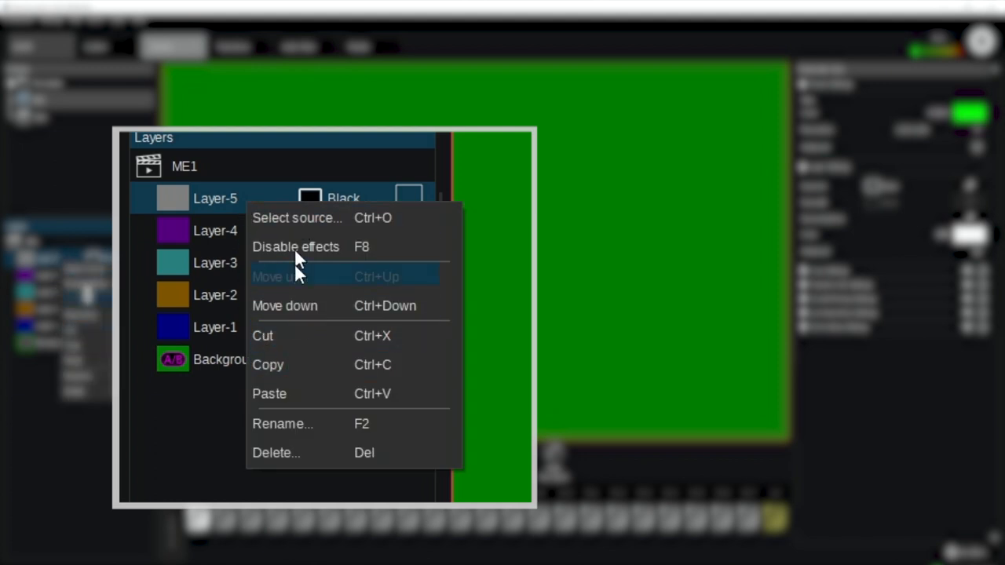